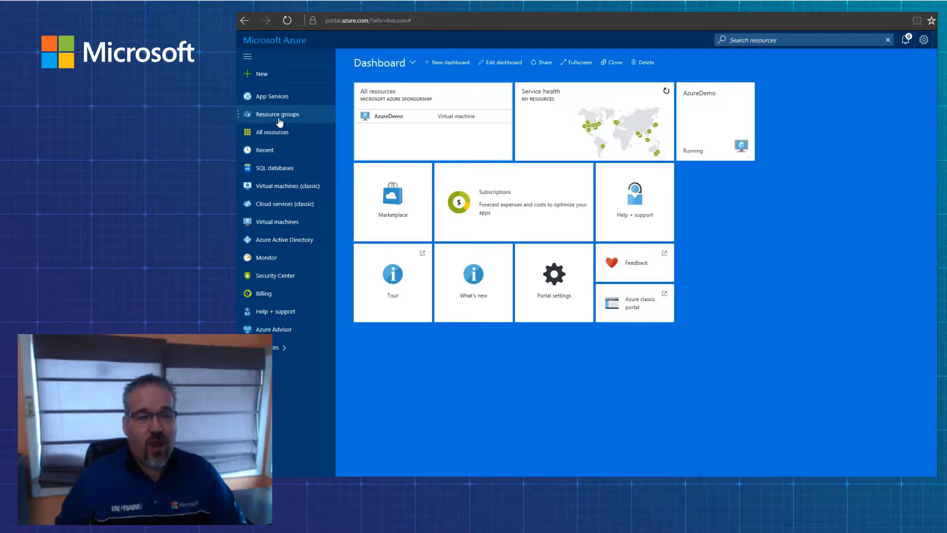
mouse_move(287, 156)
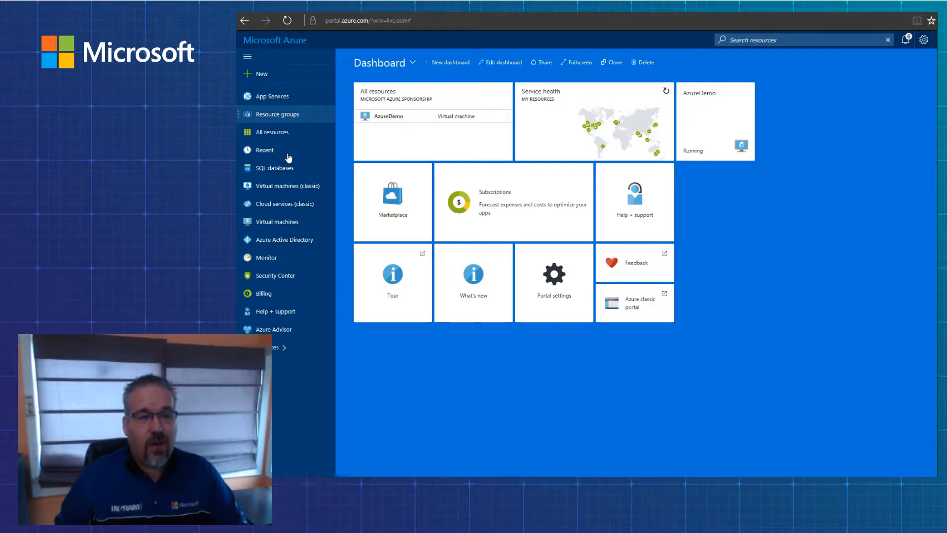
mouse_move(278, 203)
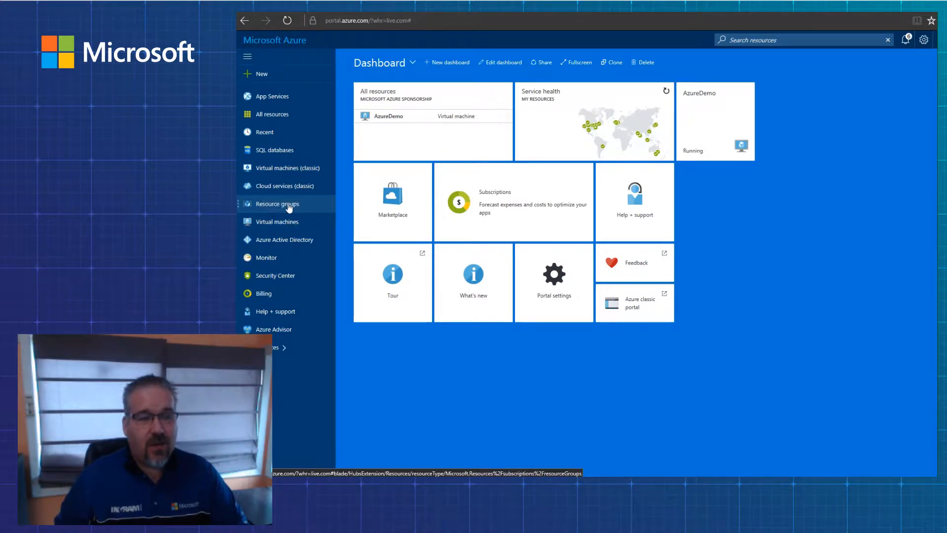
mouse_move(277, 204)
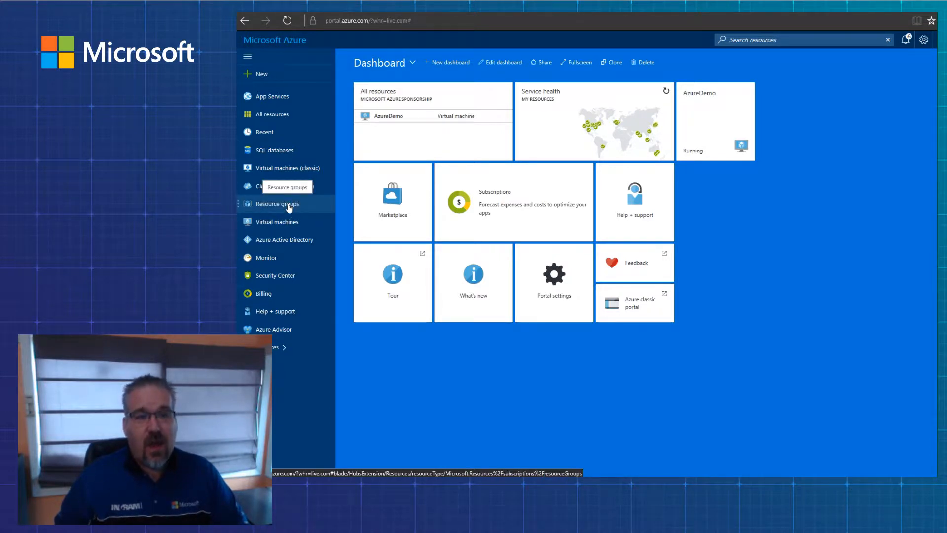
mouse_move(443, 141)
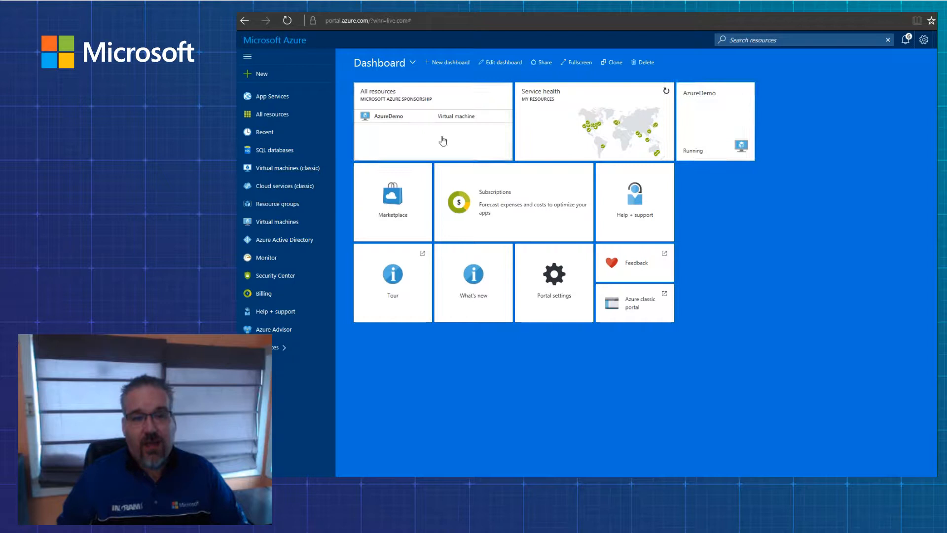
mouse_move(778, 259)
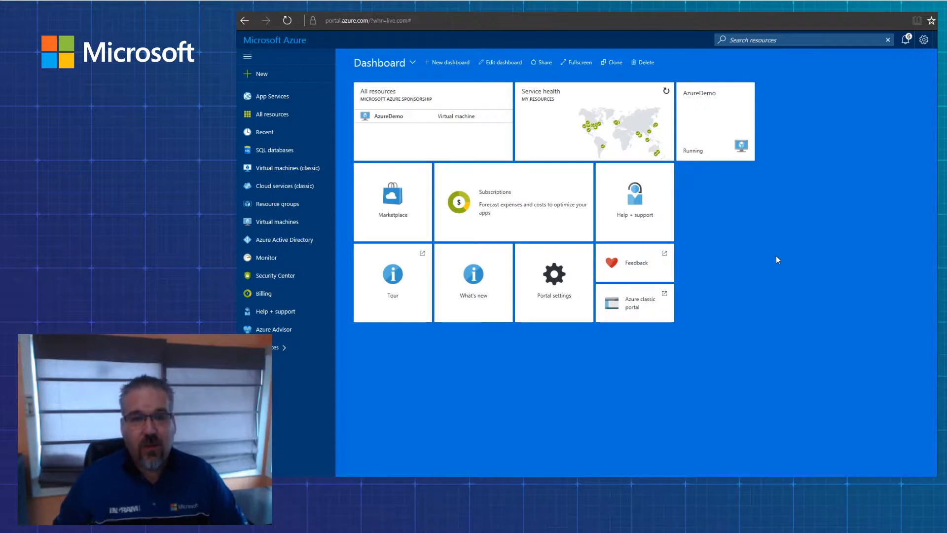
mouse_move(376, 129)
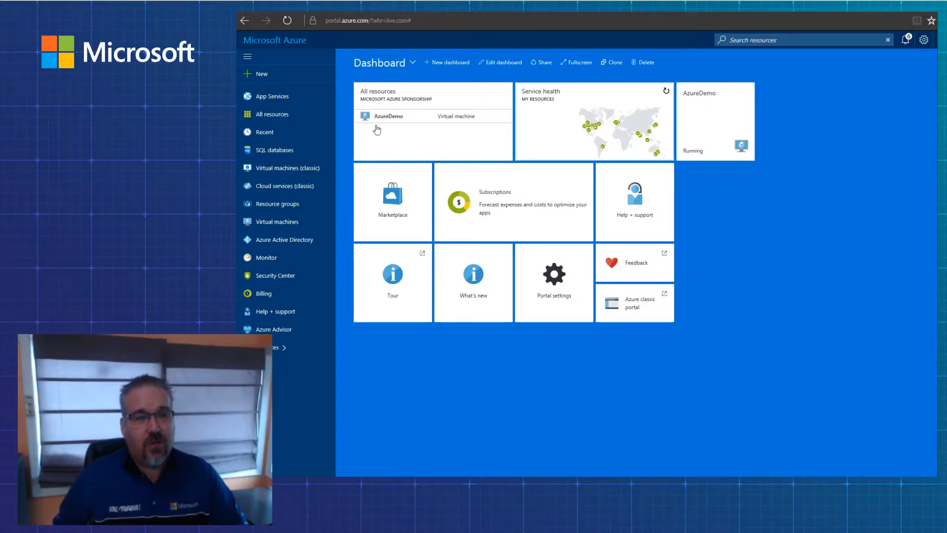
mouse_move(261, 74)
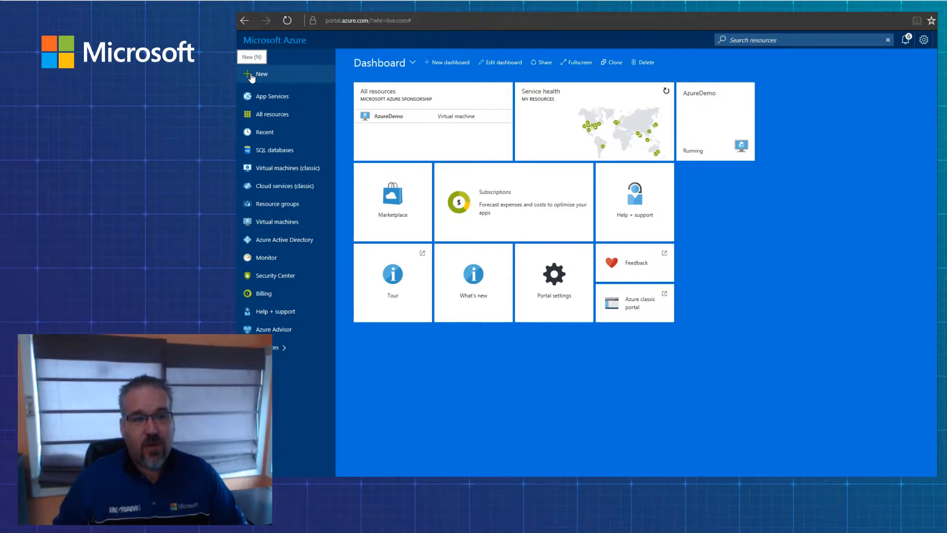
Choose the Windows Server 2016 Datacenter image from the New > Compute marketplace offerings.
click(253, 74)
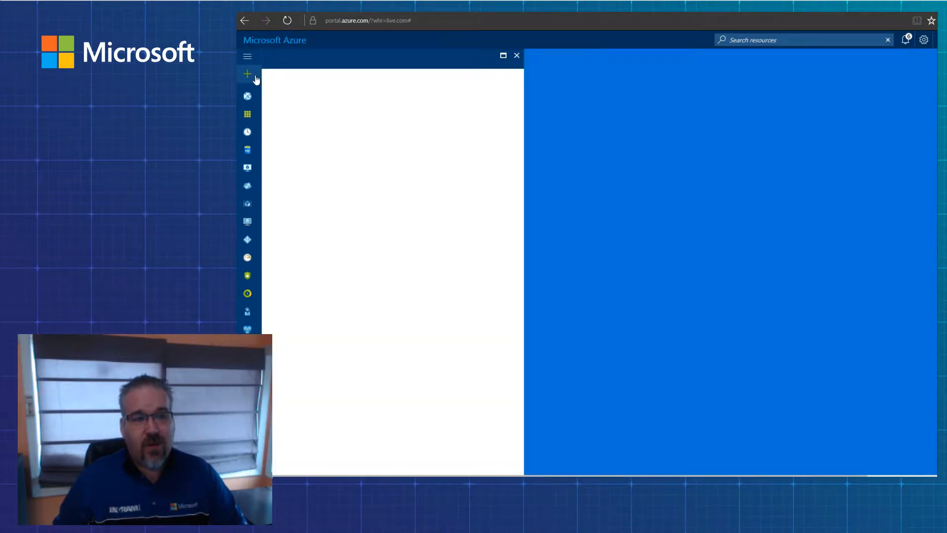
click(247, 73)
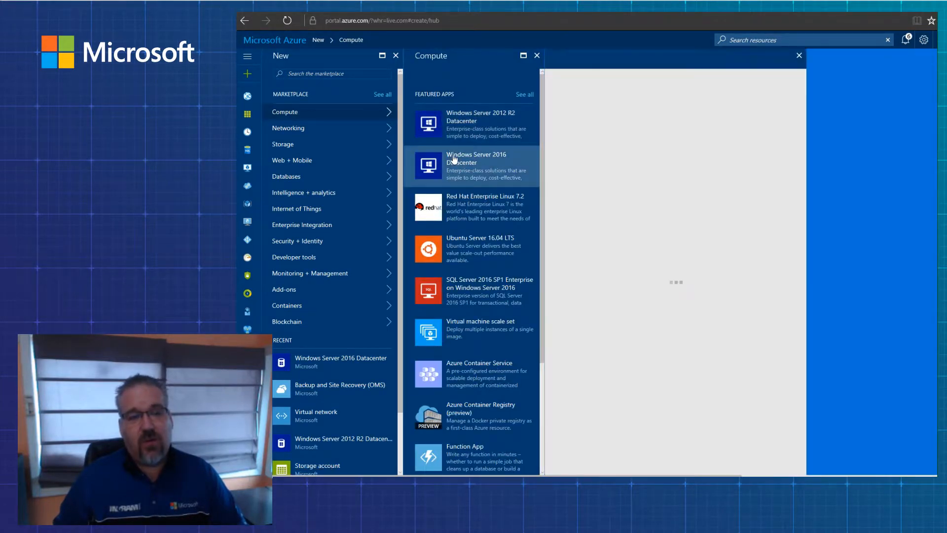
click(477, 166)
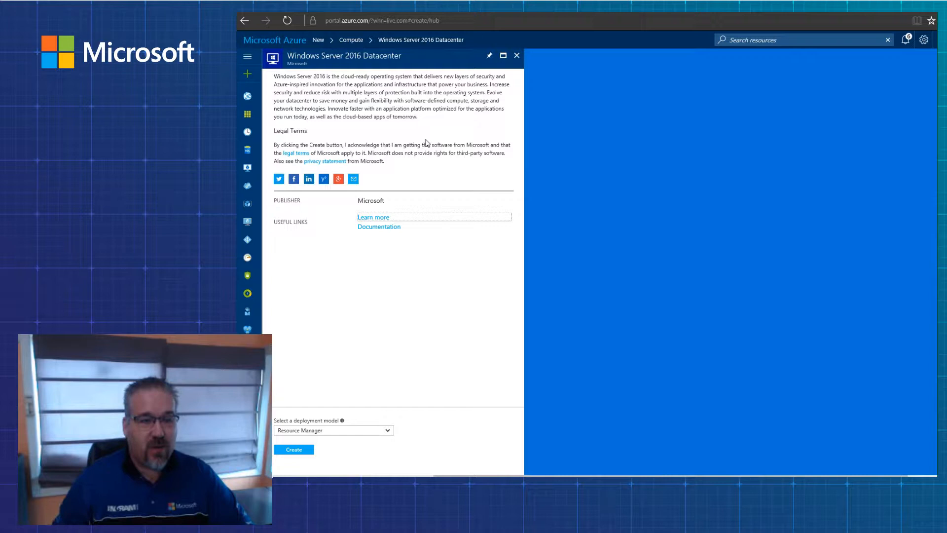
mouse_move(319, 126)
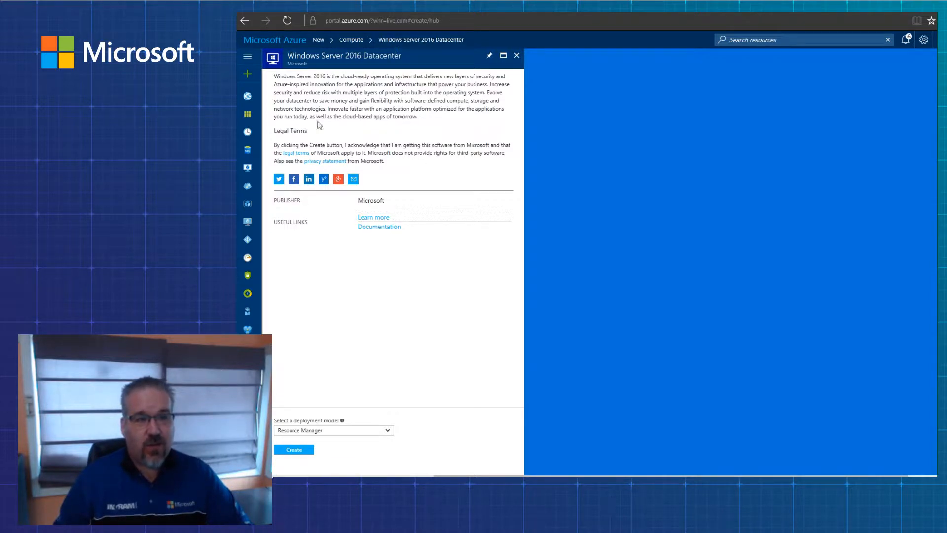
mouse_move(294, 450)
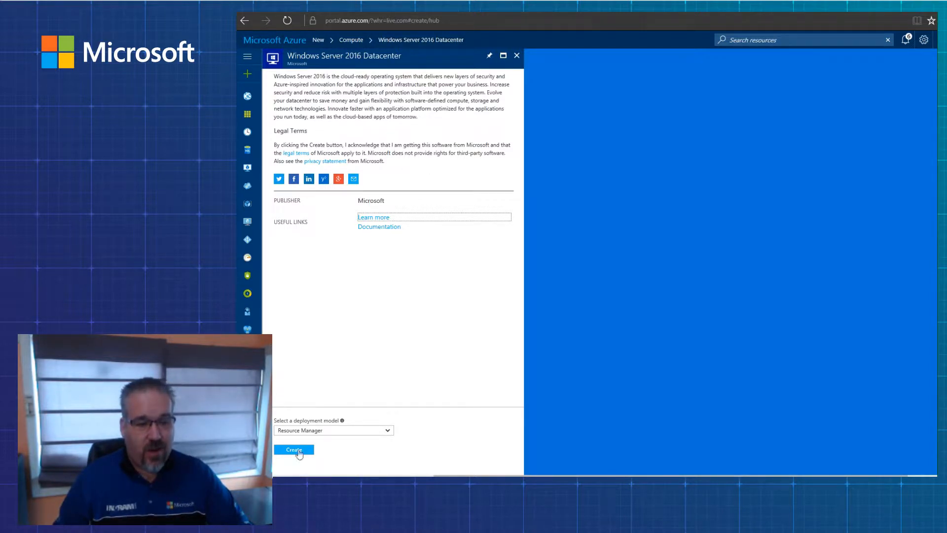
Begin VM creation and name the virtual machine Azurdemo2 in the Basics form.
click(294, 450)
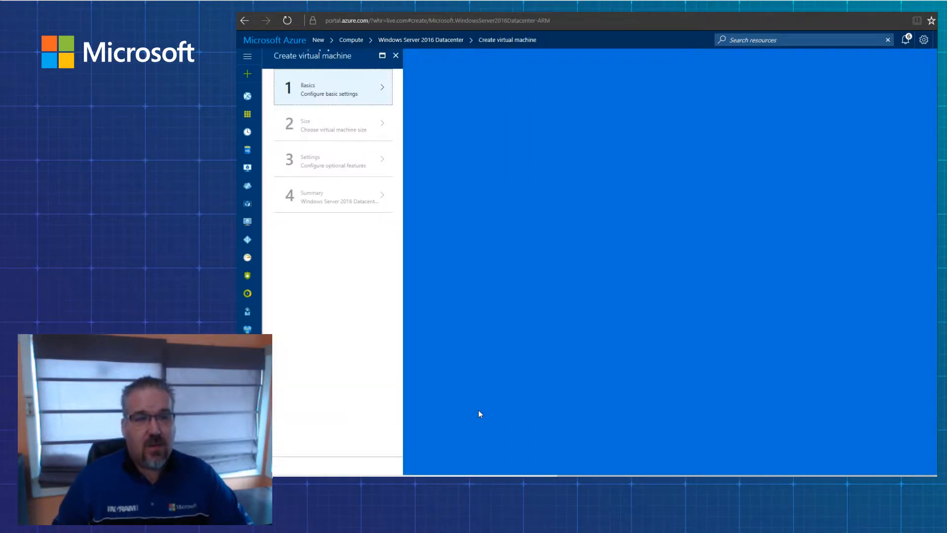
click(332, 88)
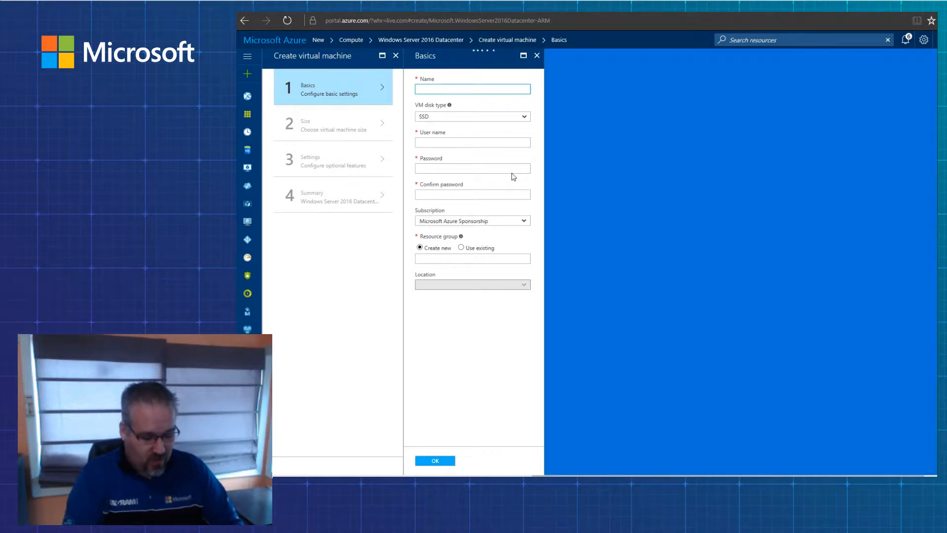
click(472, 284)
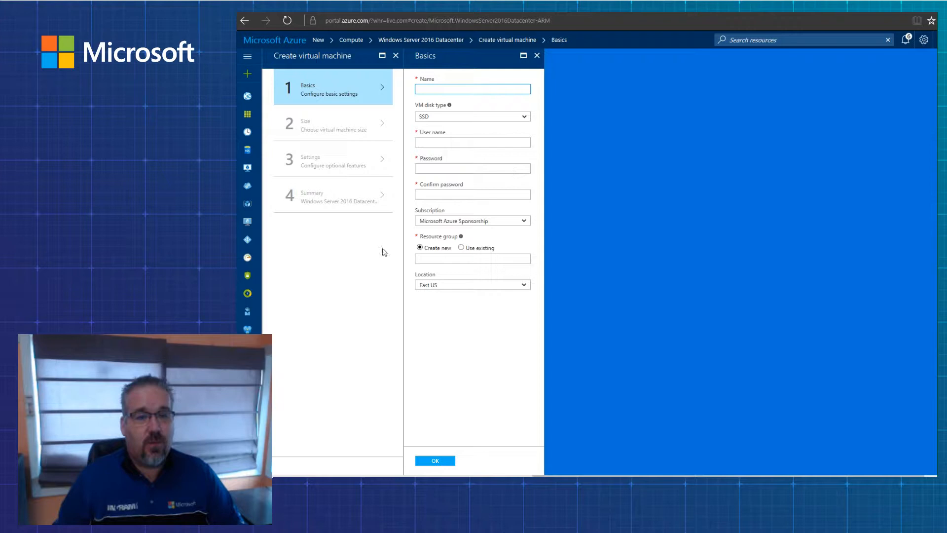
text(Azu)
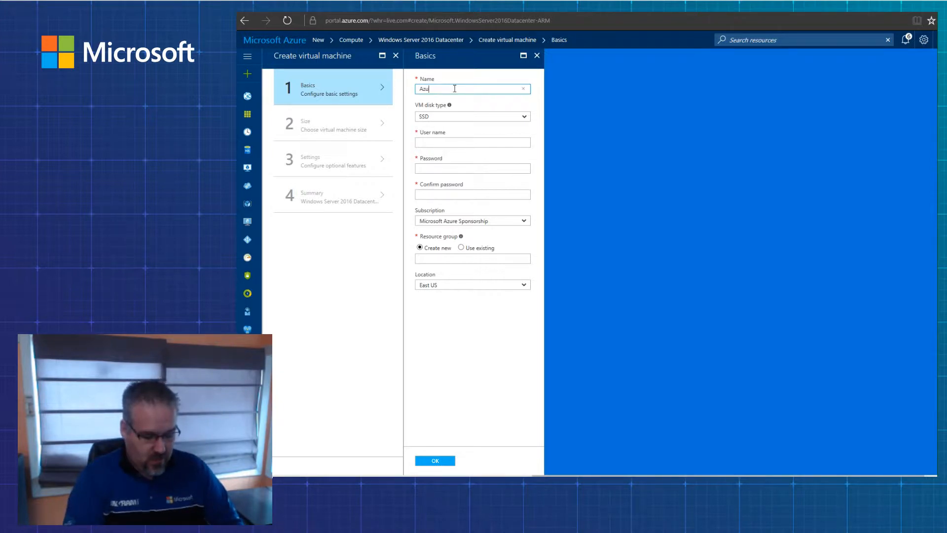
text(rdem)
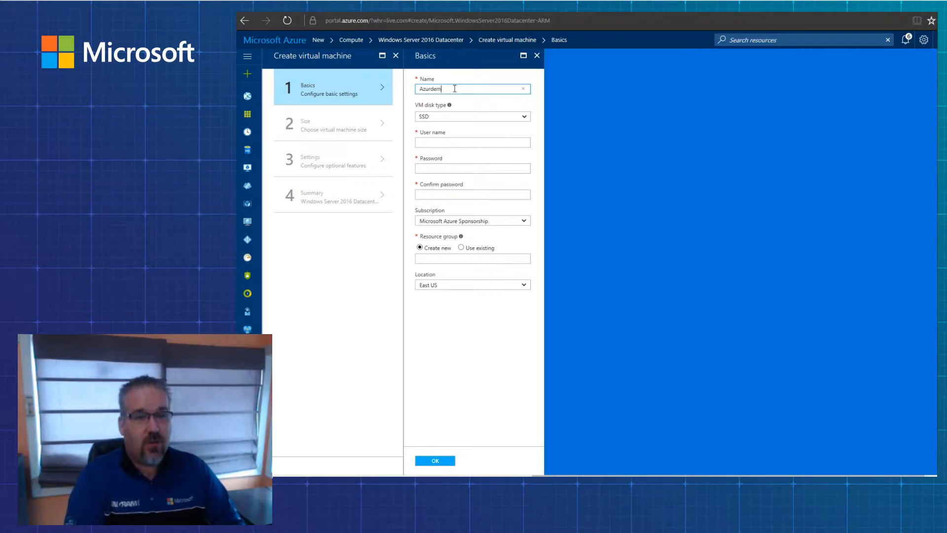
text(o2)
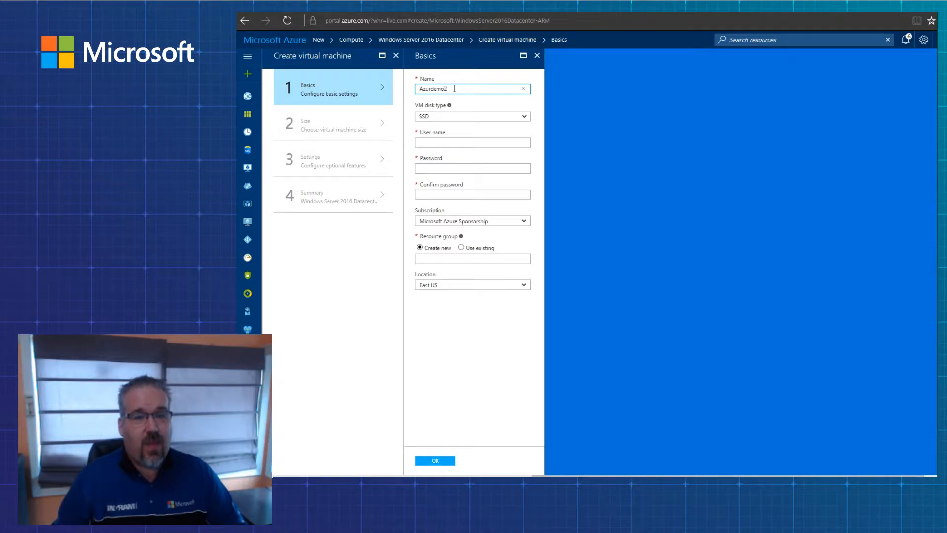
Set the VM disk type to HDD and enter the administrator user name Jason and a password.
click(473, 116)
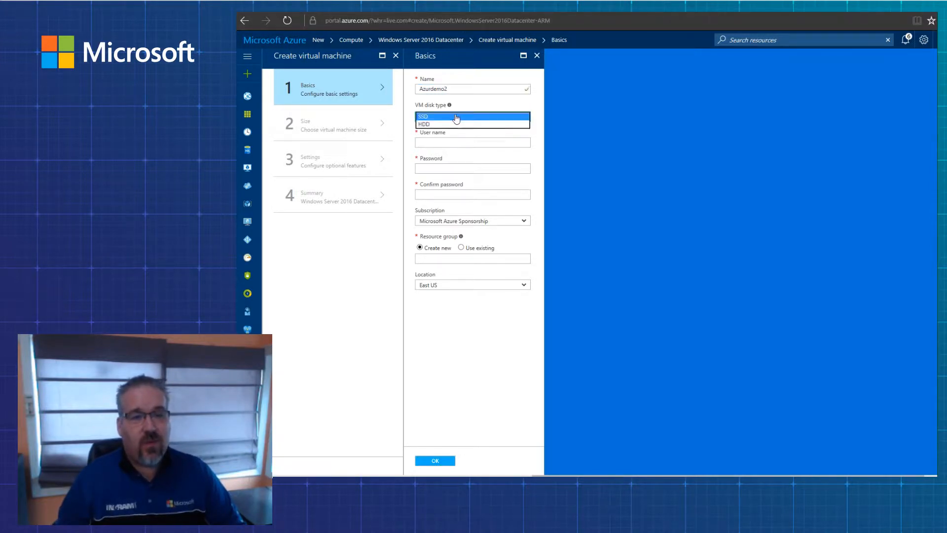
click(424, 124)
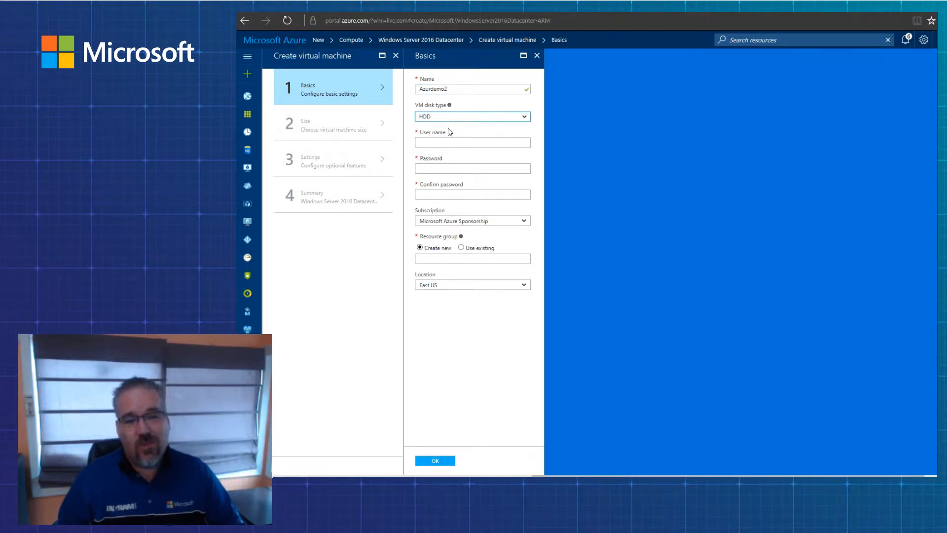
click(472, 142)
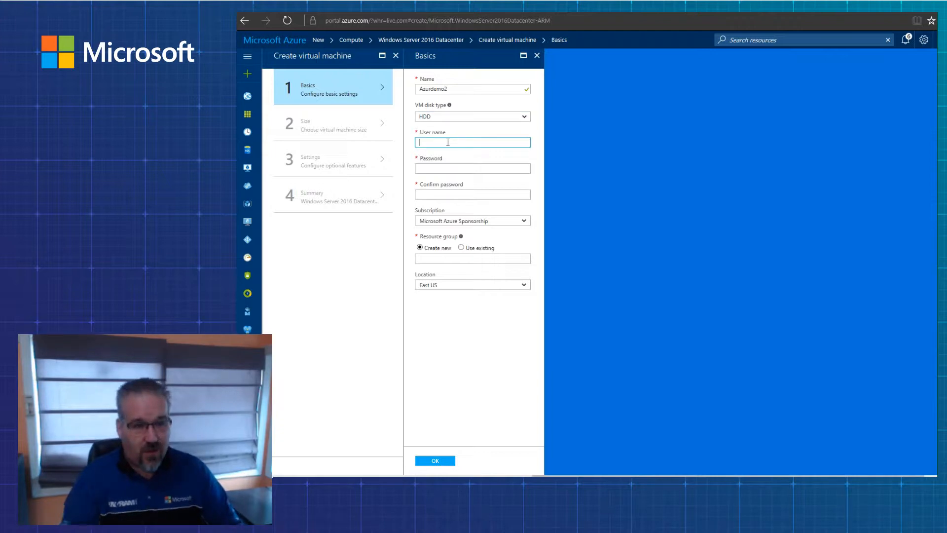
text(Jason)
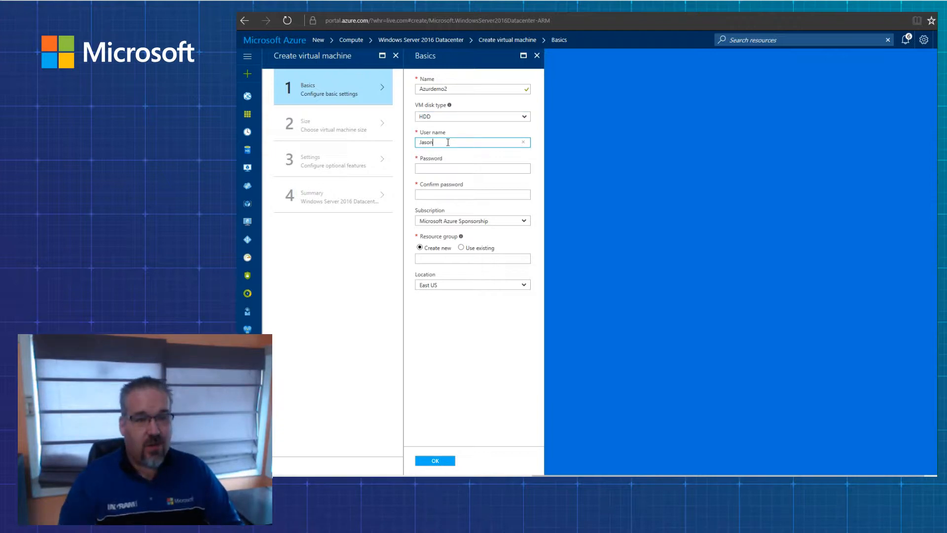
click(472, 167)
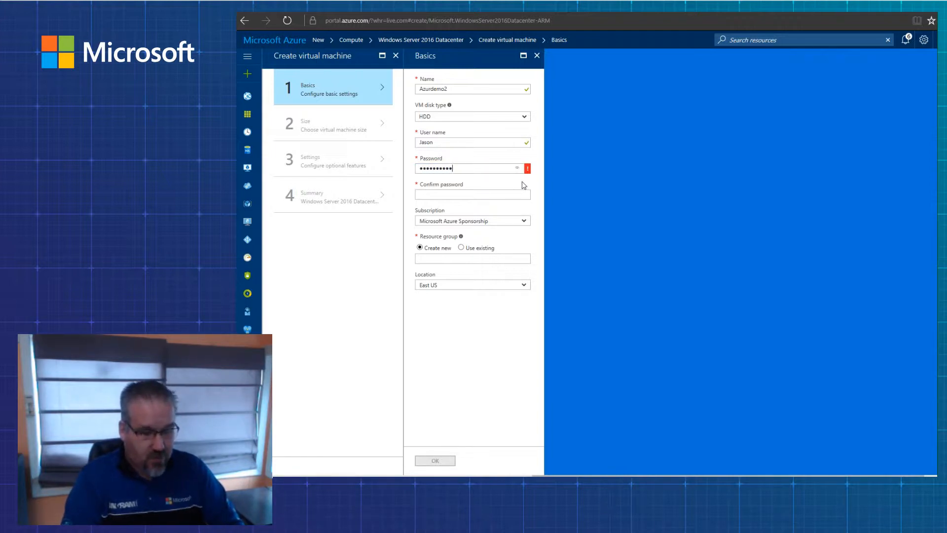
Retype the administrator password in the Confirm password box so both entries match.
click(472, 194)
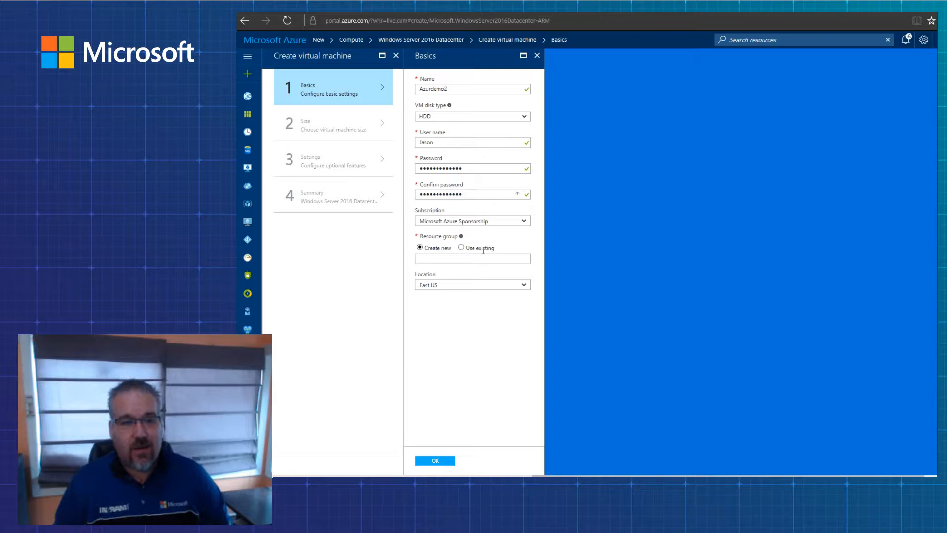
Name the new resource group New1, keep East US as location and submit the Basics form with OK.
click(473, 259)
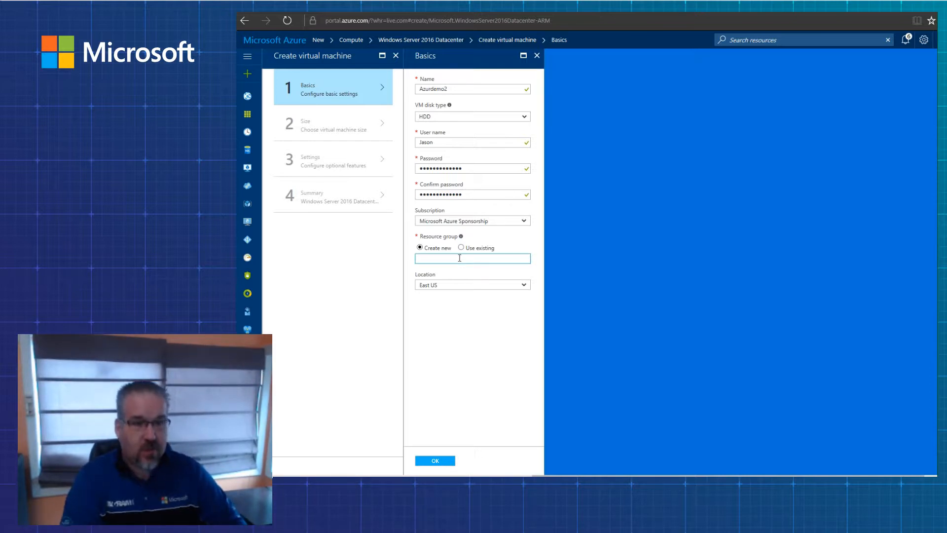
text(New`1)
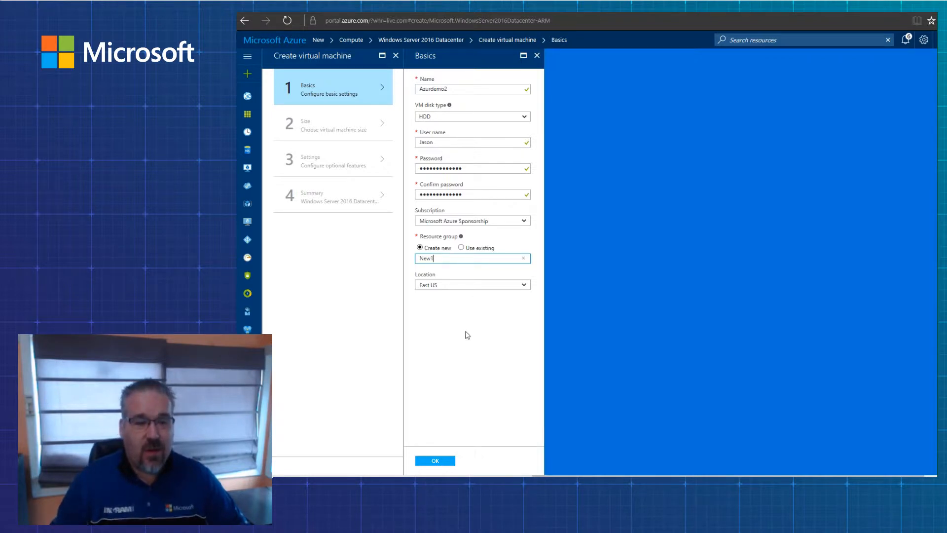
mouse_move(450, 289)
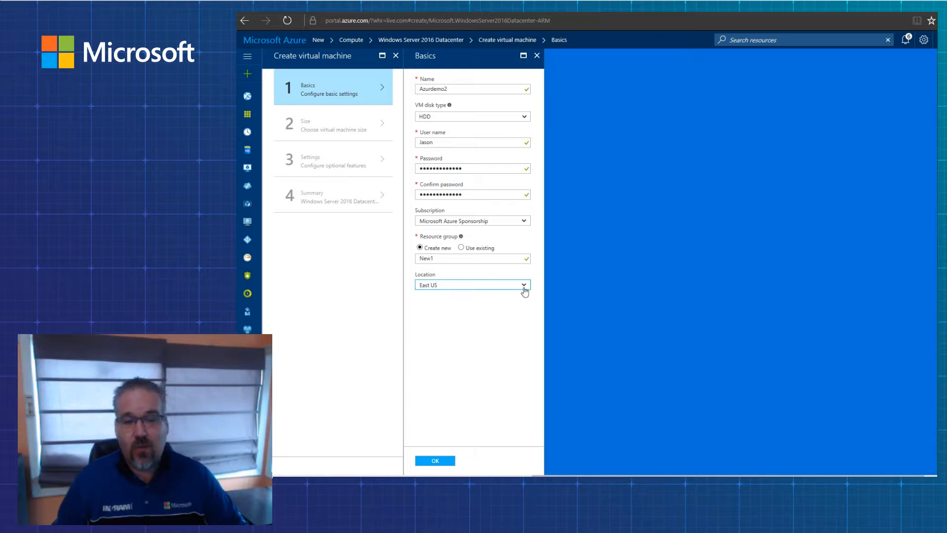
click(523, 285)
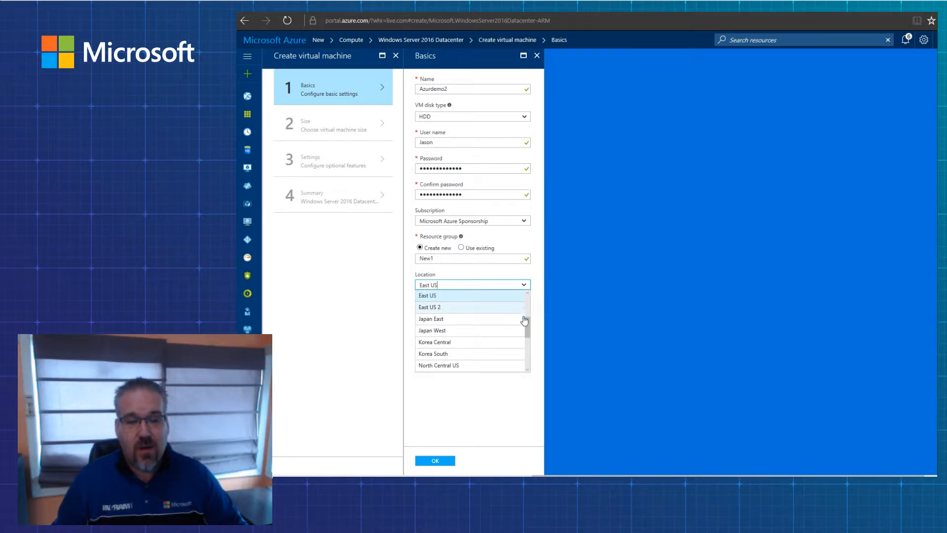
scroll(up, 3)
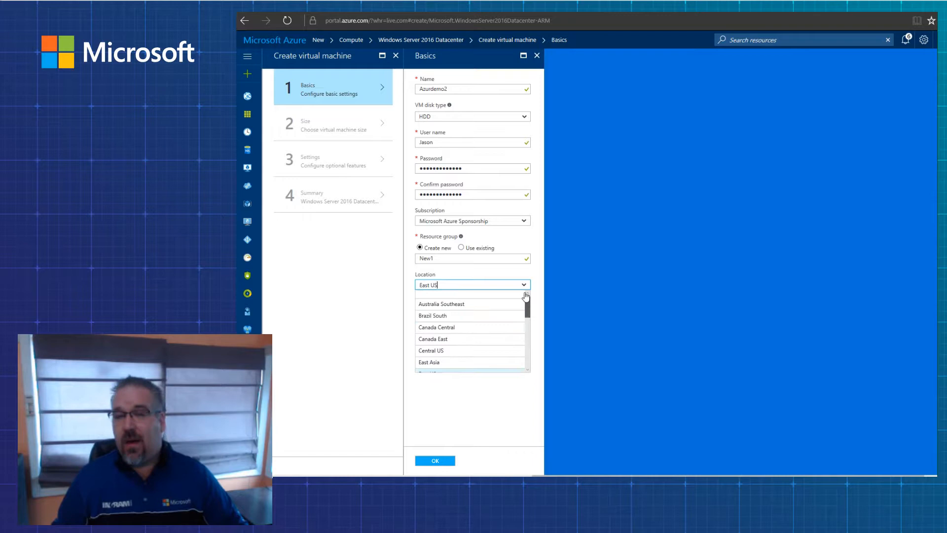
scroll(up, 3)
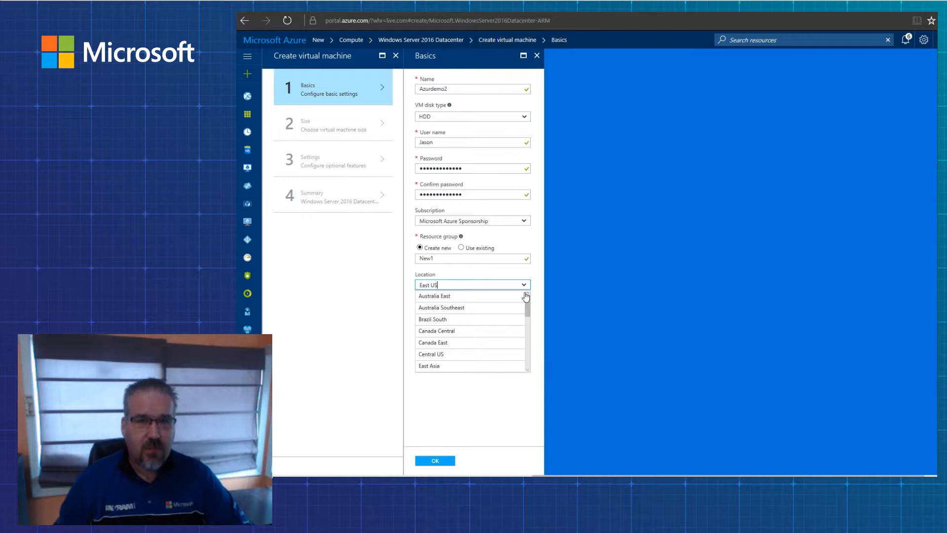
mouse_move(506, 307)
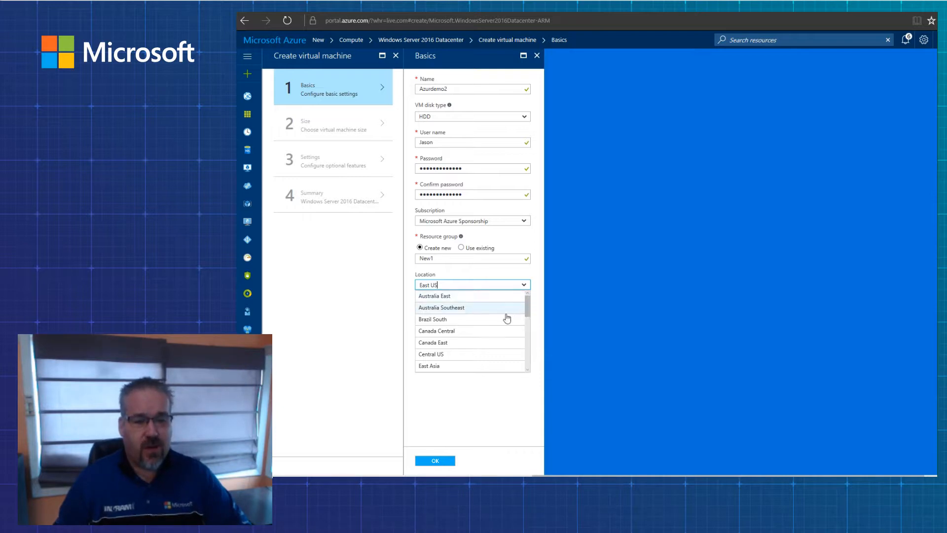
click(435, 461)
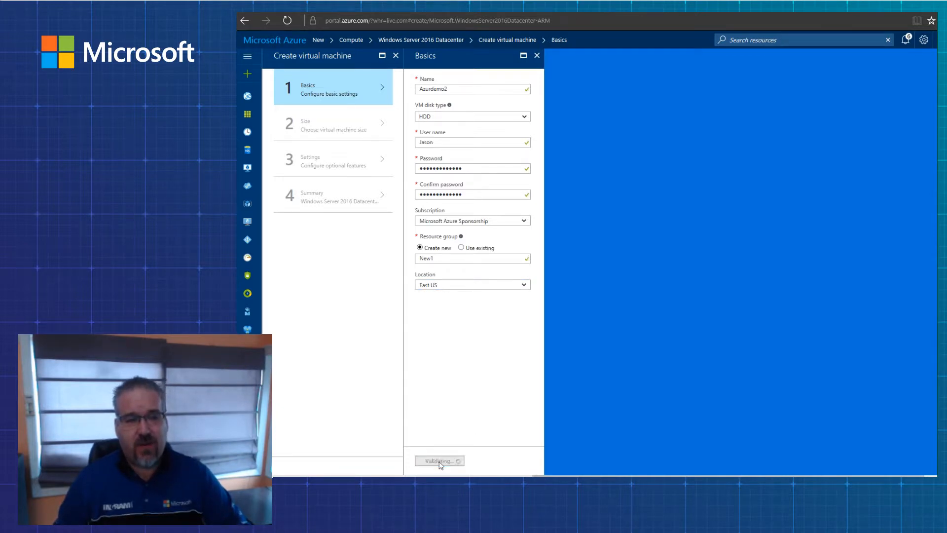
View all VM sizes and select DS1_V2 Standard as the machine size.
click(440, 461)
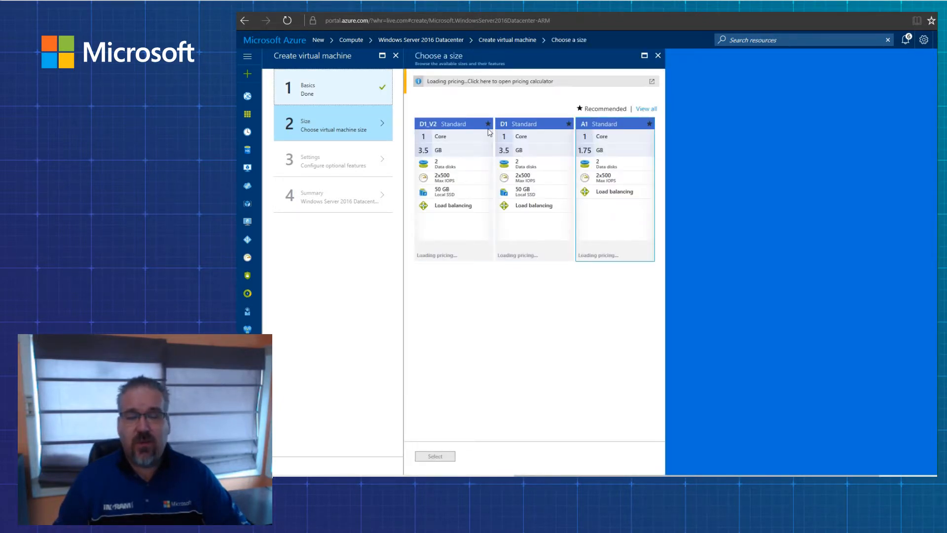
mouse_move(453, 160)
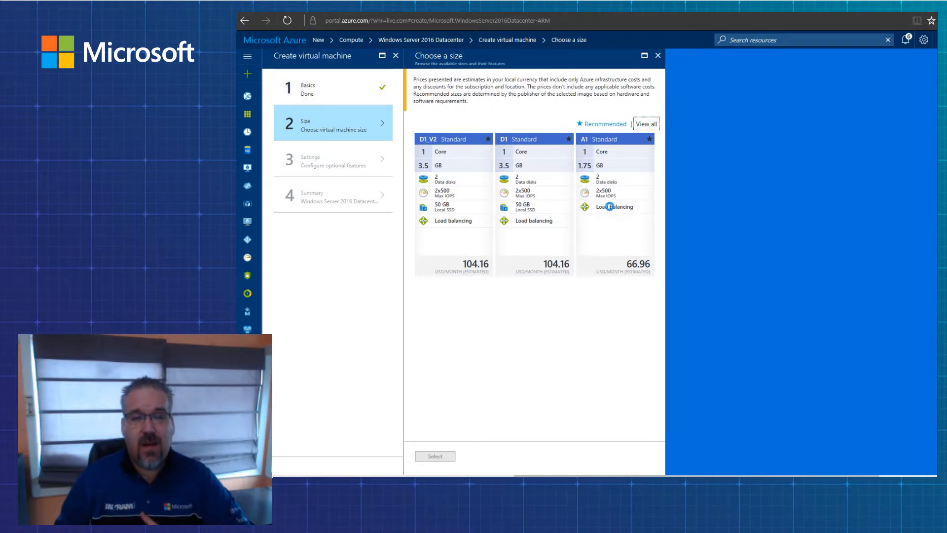
click(639, 124)
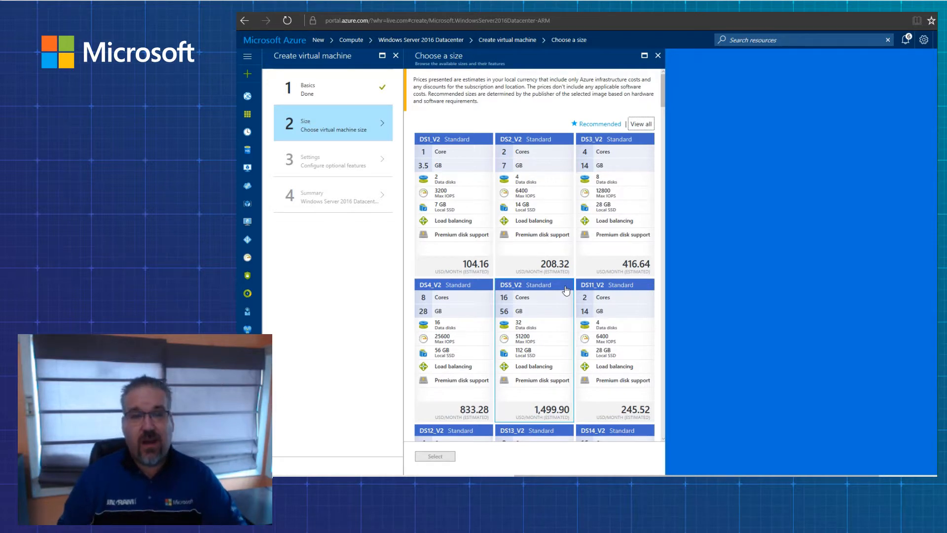
mouse_move(547, 289)
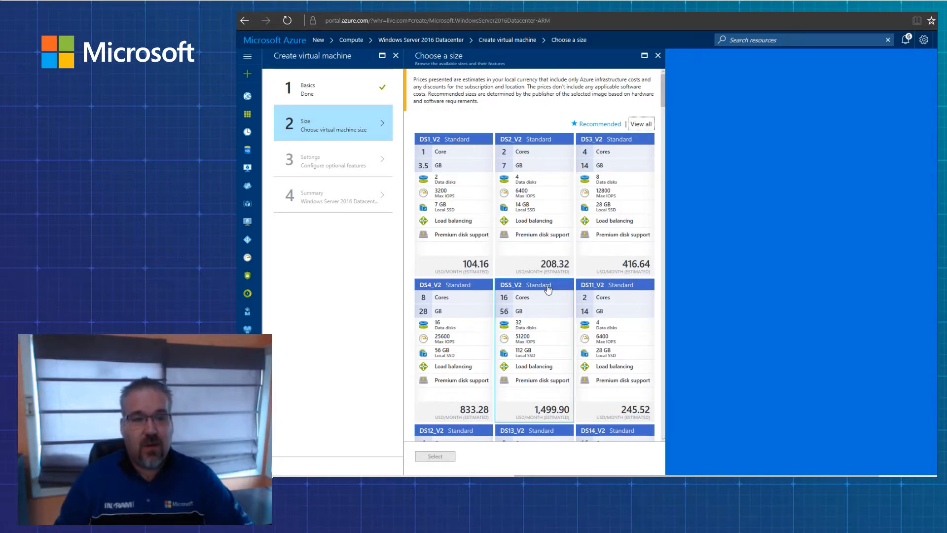
mouse_move(463, 146)
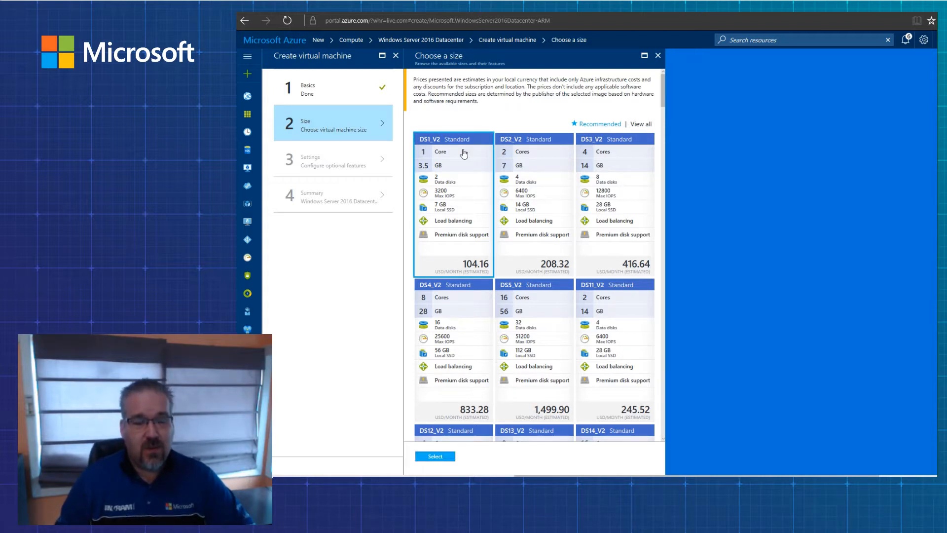
mouse_move(493, 473)
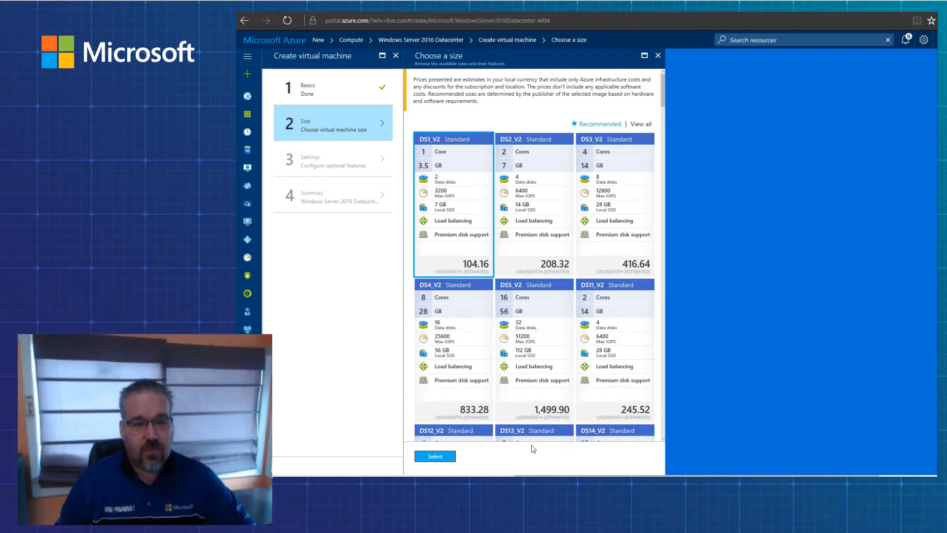
click(434, 456)
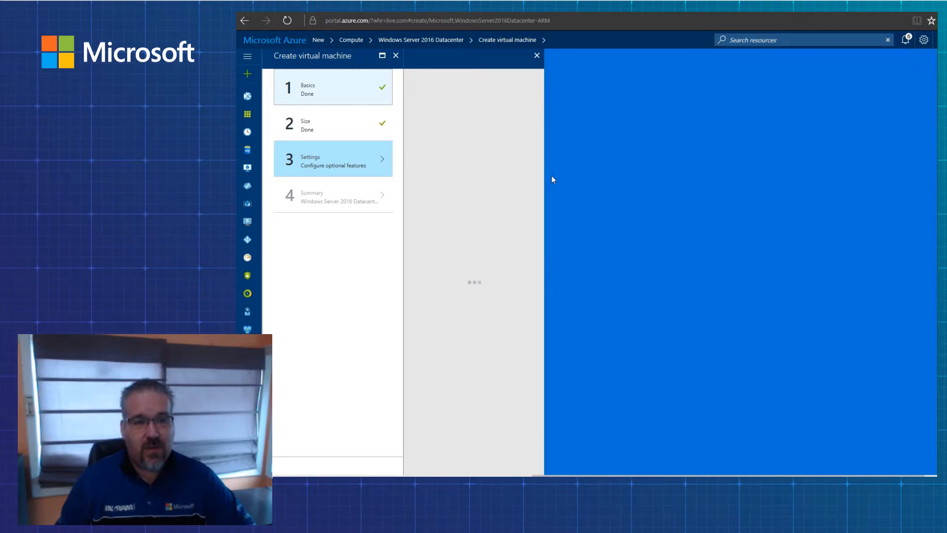
Set Use managed disks to No so the VM uses the new1disks670 storage account with default networking.
click(332, 158)
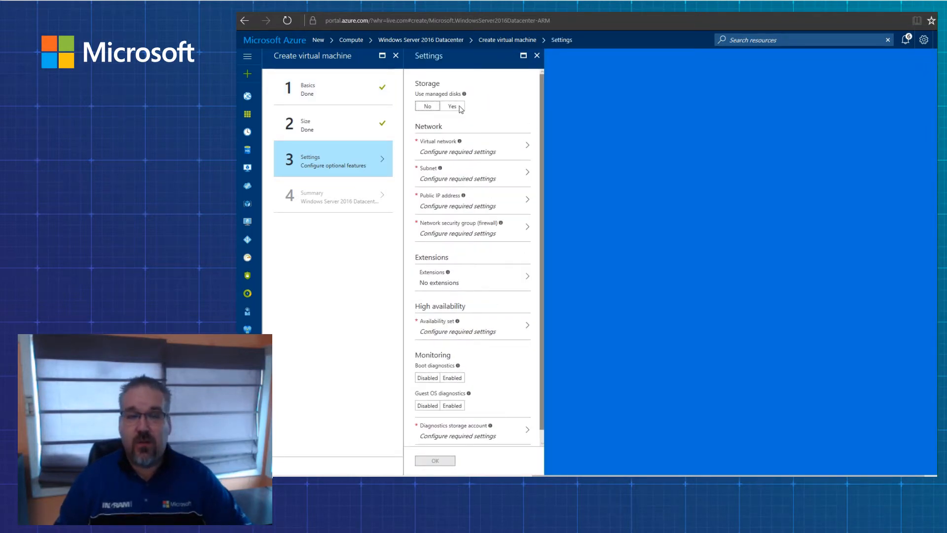
click(451, 106)
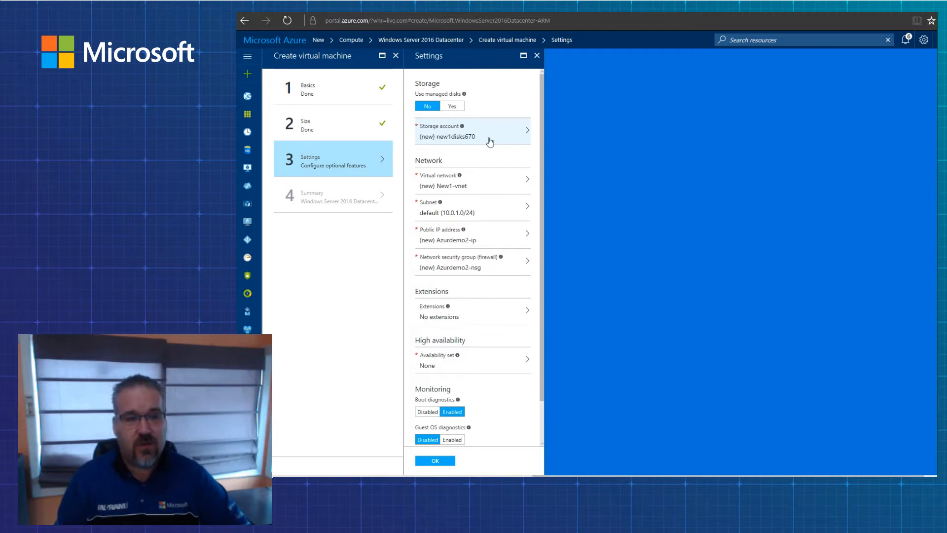
mouse_move(468, 185)
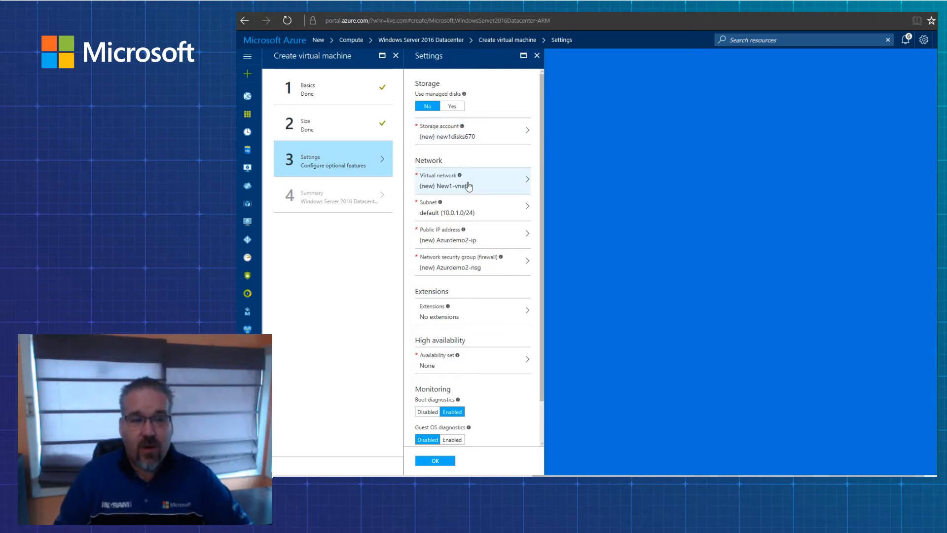
mouse_move(472, 193)
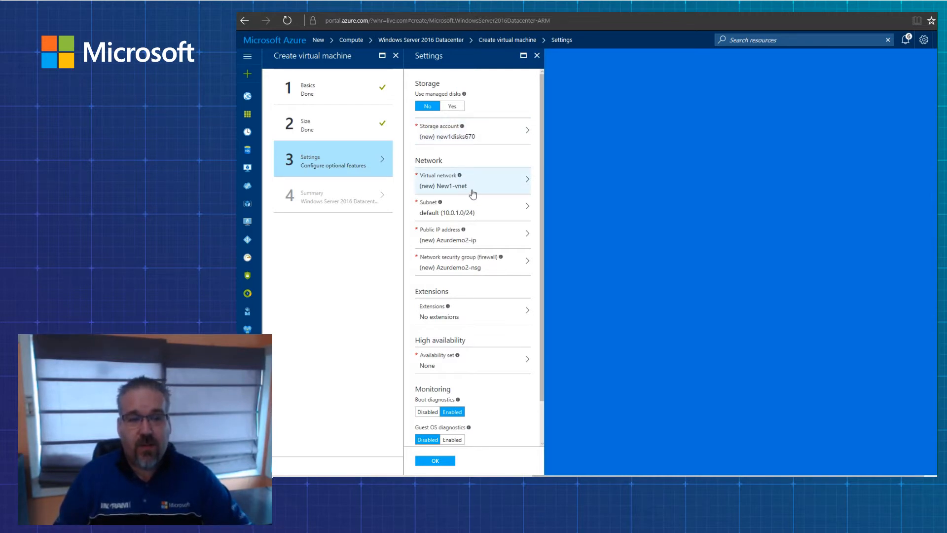
mouse_move(515, 182)
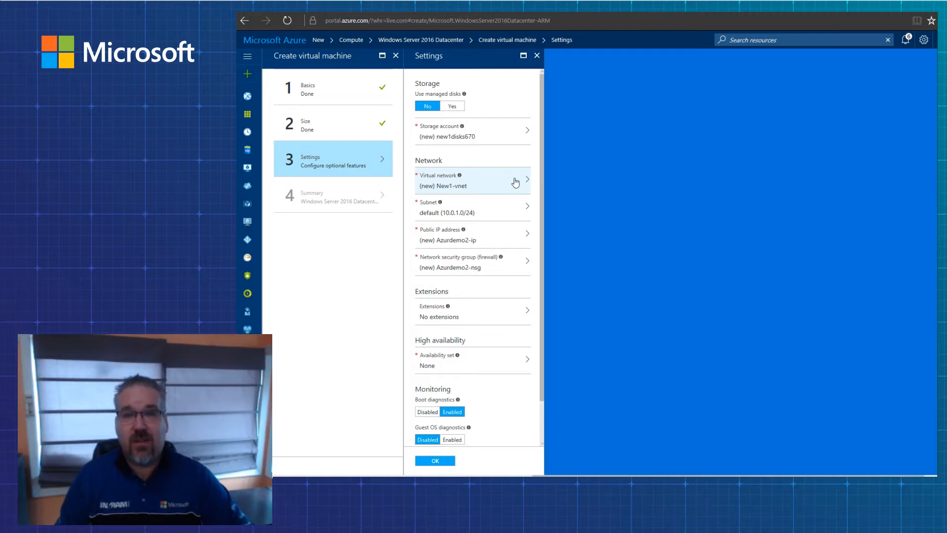
mouse_move(494, 213)
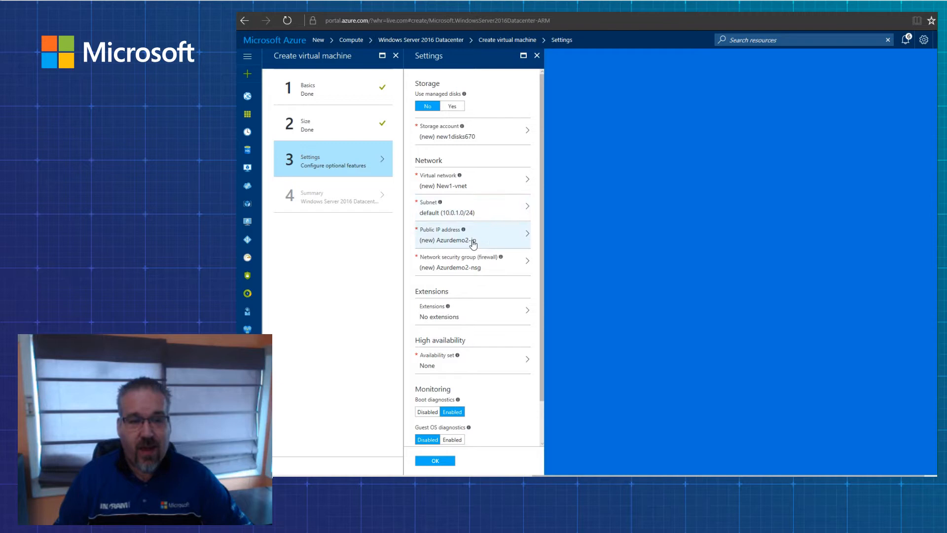
mouse_move(529, 242)
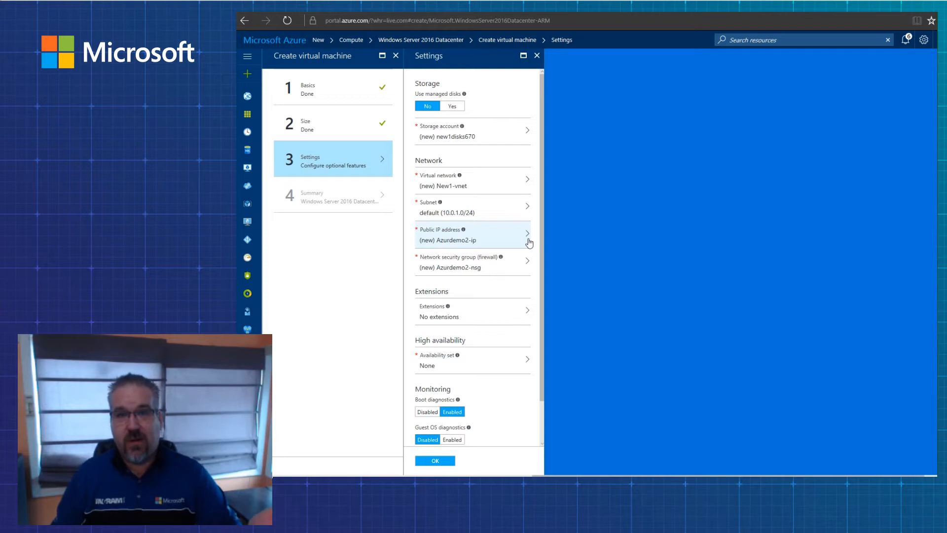
mouse_move(517, 251)
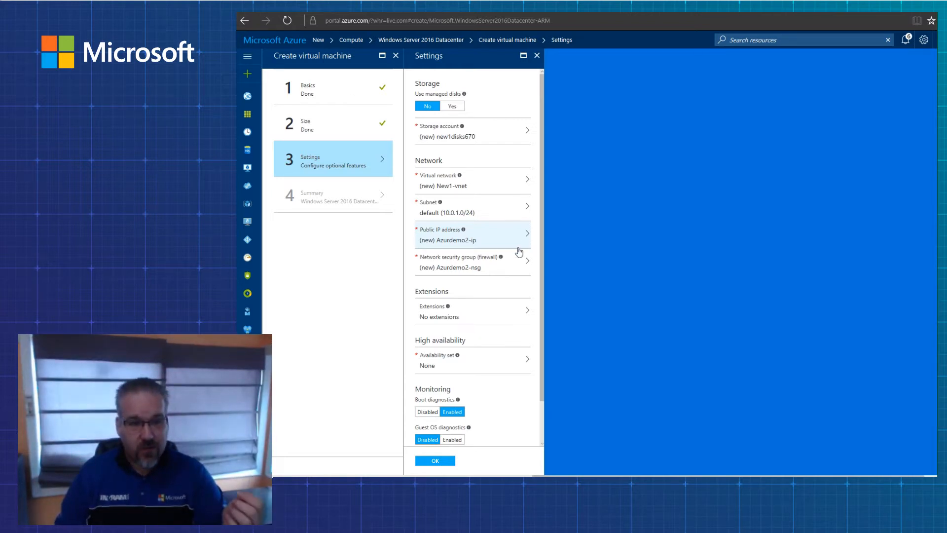
mouse_move(487, 266)
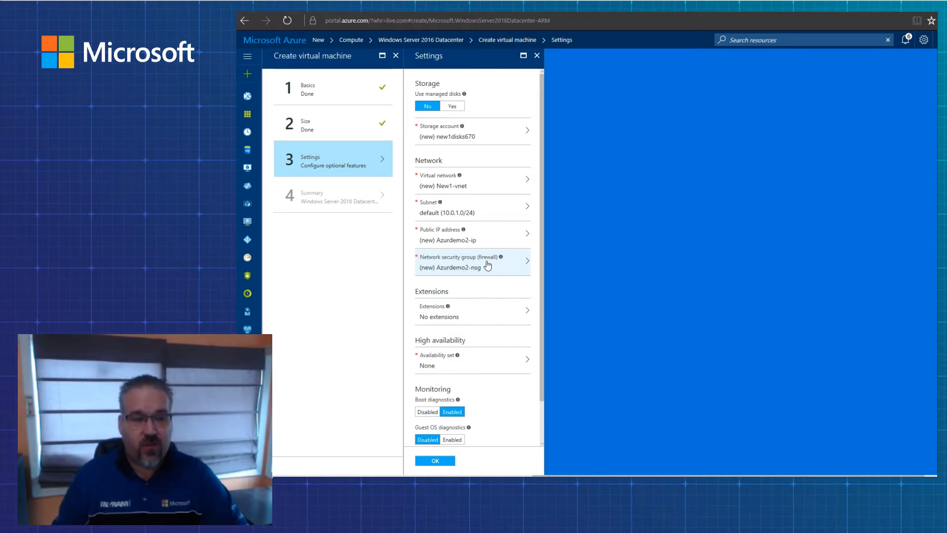
Keep no extensions, no availability set and boot diagnostics enabled, then confirm the Settings blade with OK.
scroll(down, 3)
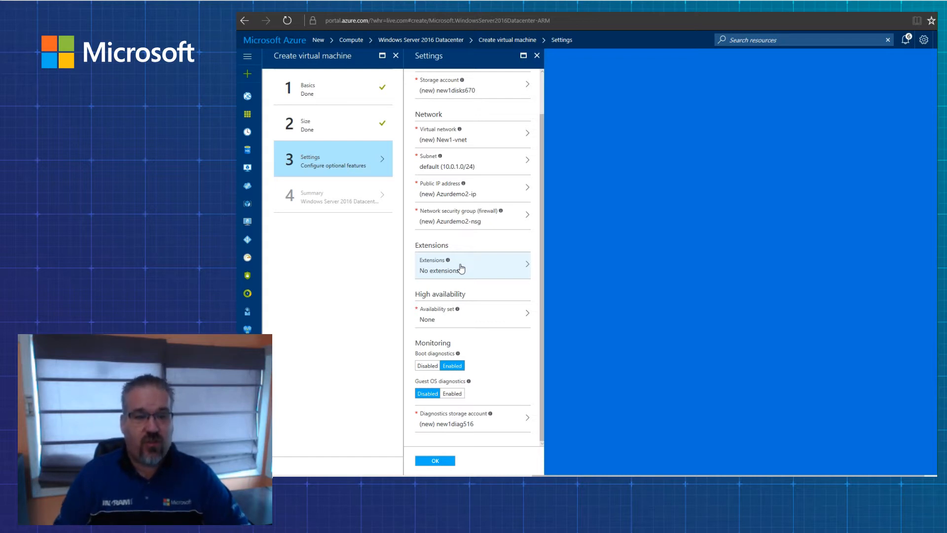
mouse_move(477, 327)
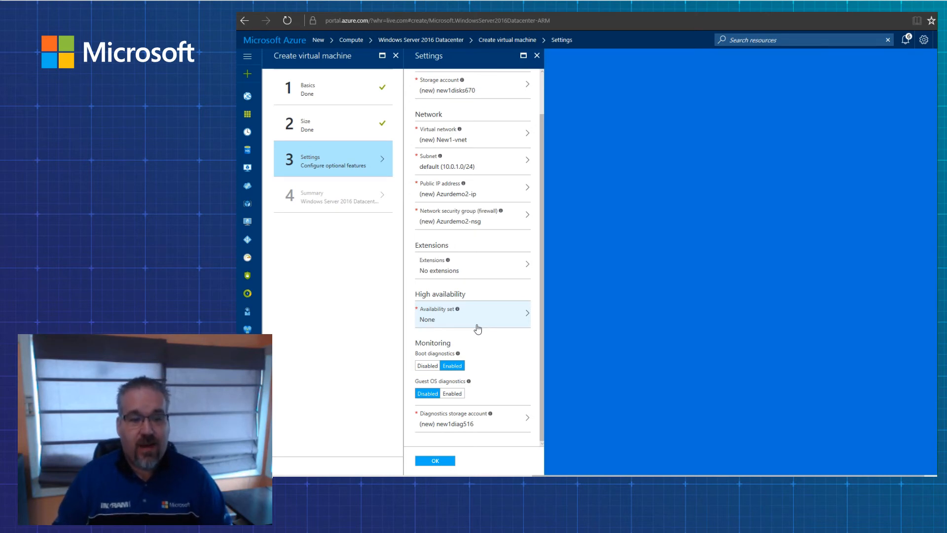
mouse_move(428, 367)
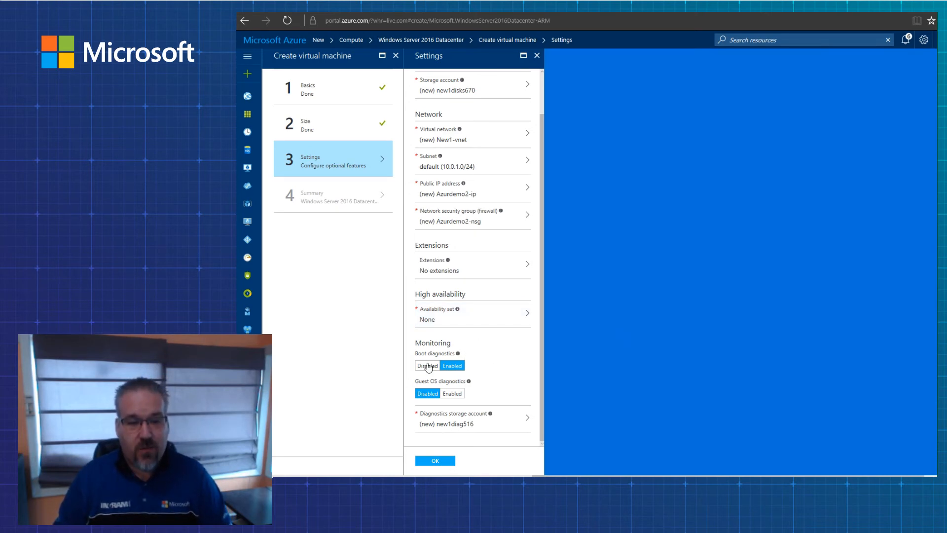
mouse_move(397, 387)
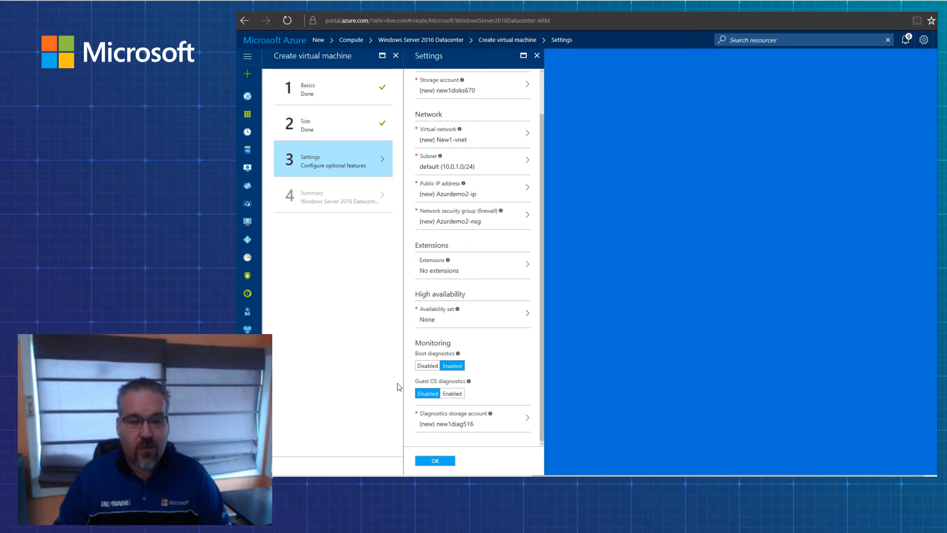
mouse_move(509, 396)
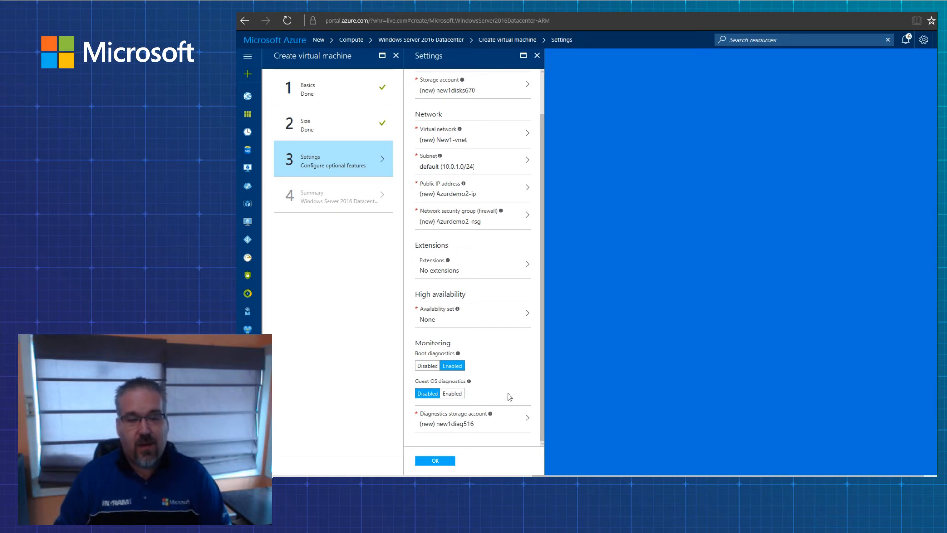
mouse_move(435, 461)
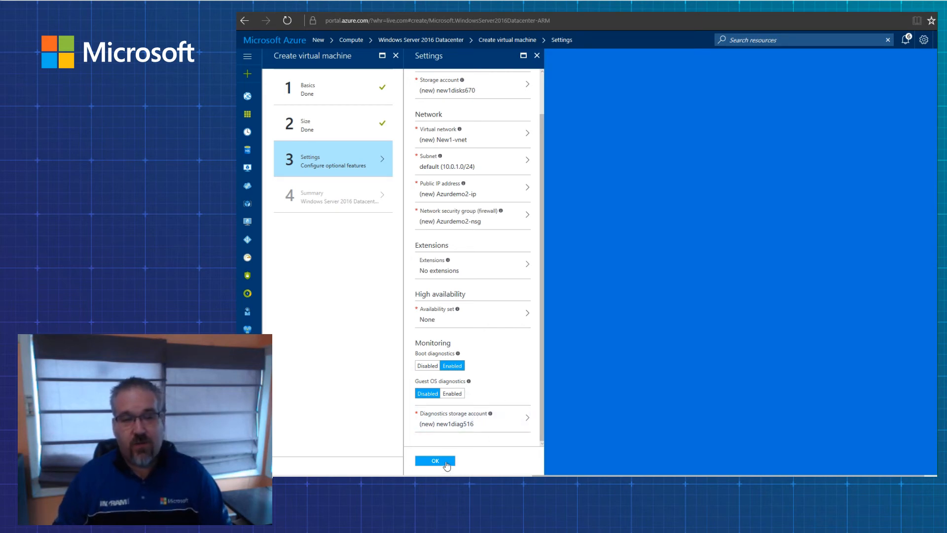
click(435, 461)
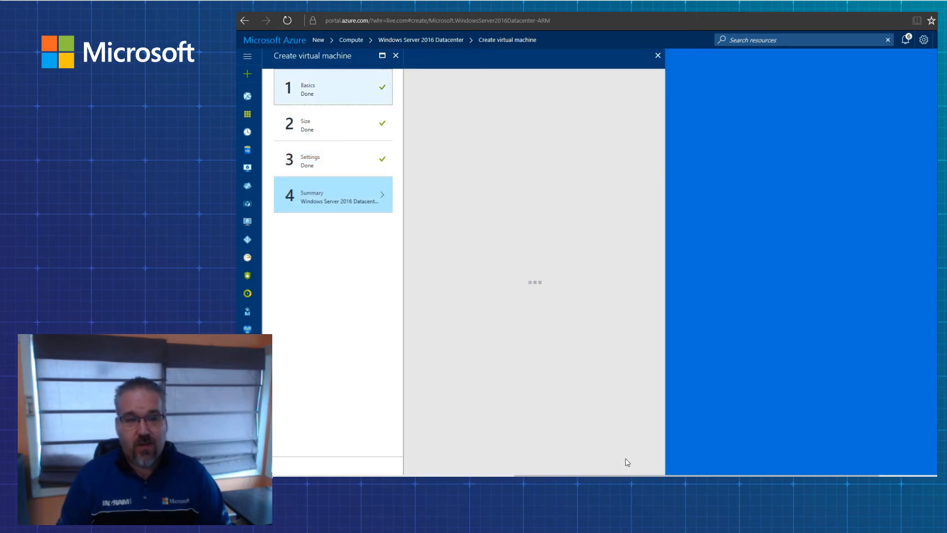
Confirm the Summary showing Validation passed to start deploying the VM.
click(333, 196)
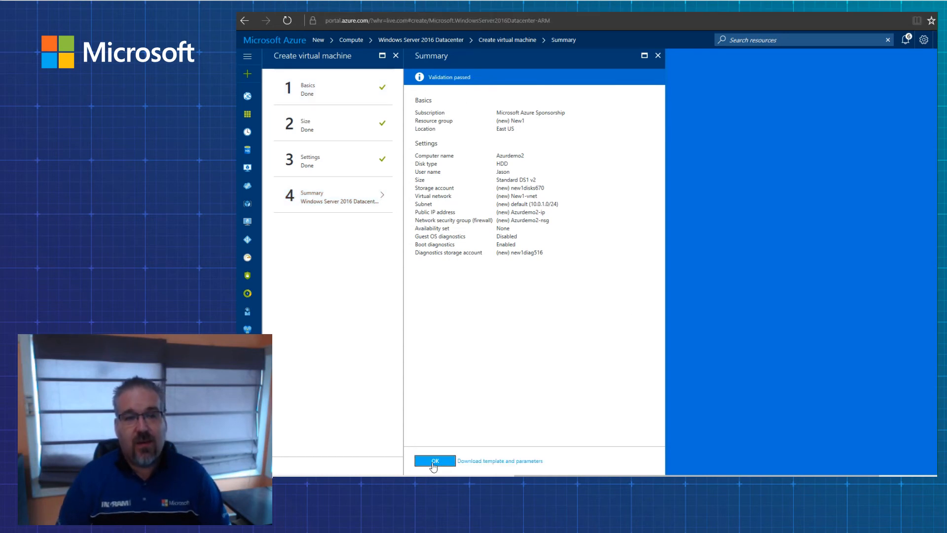
click(434, 461)
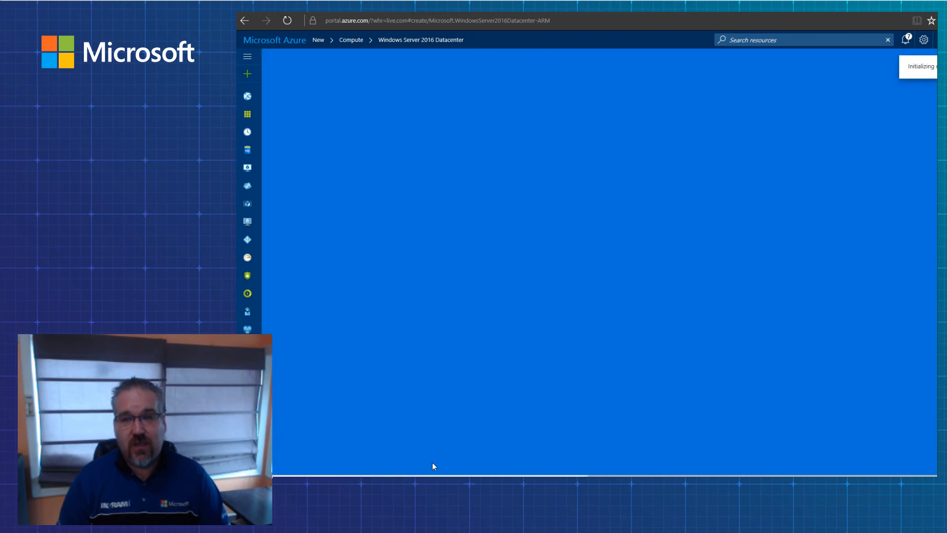